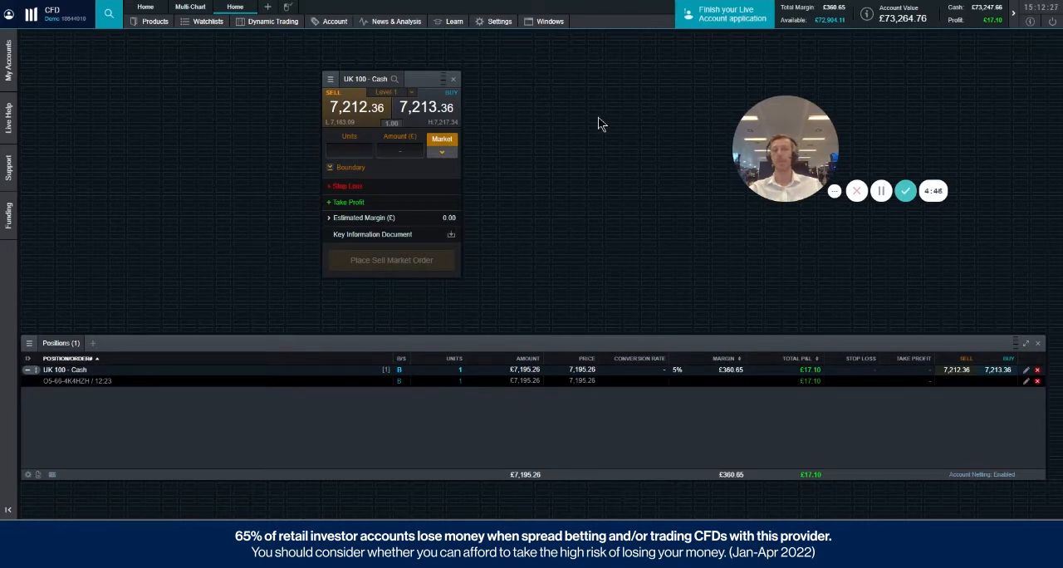
- Open Account Settings from the platform settings list to view the Account Netting option
click(500, 21)
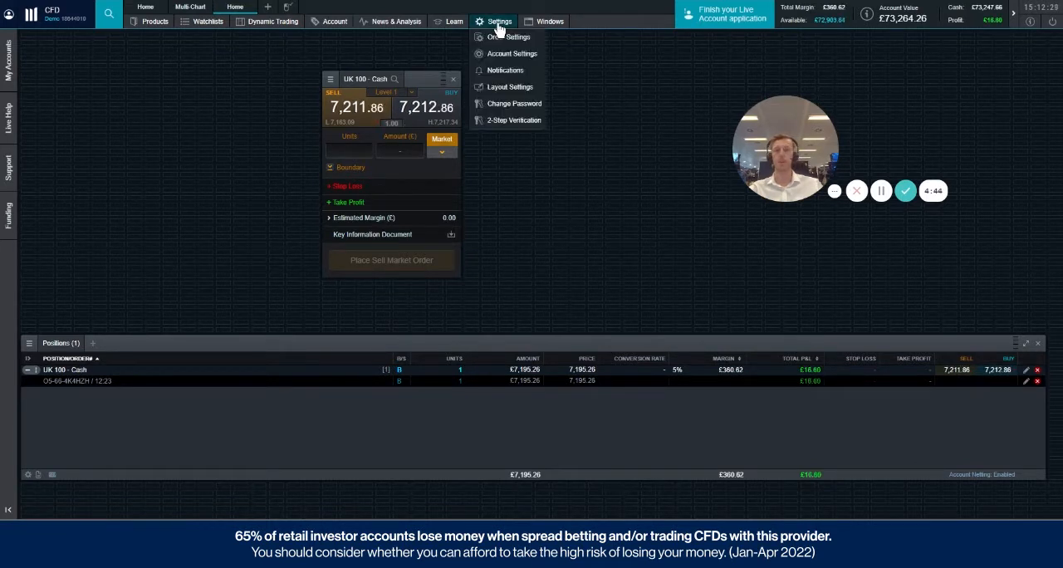
click(513, 53)
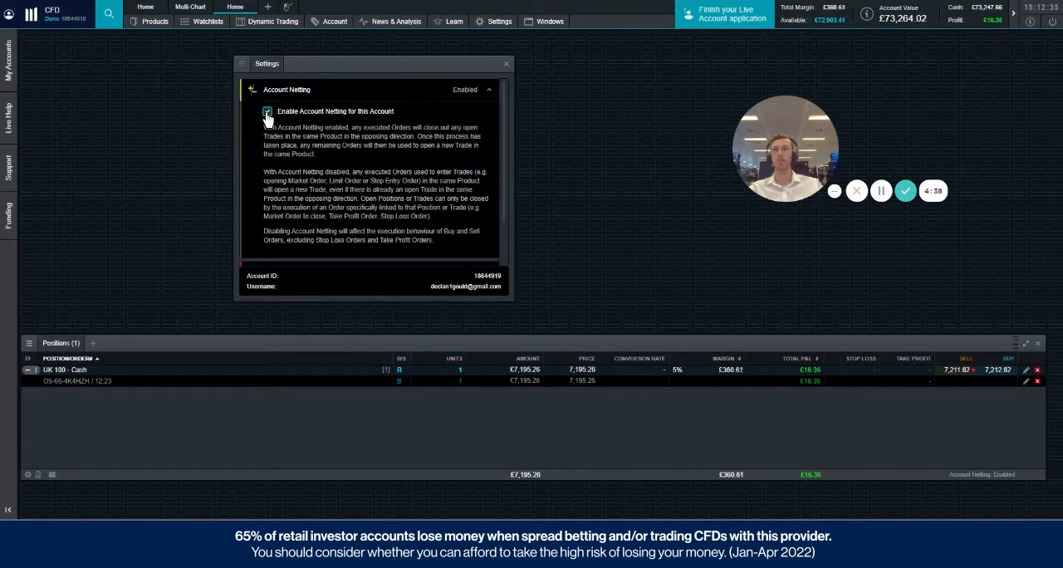
click(266, 110)
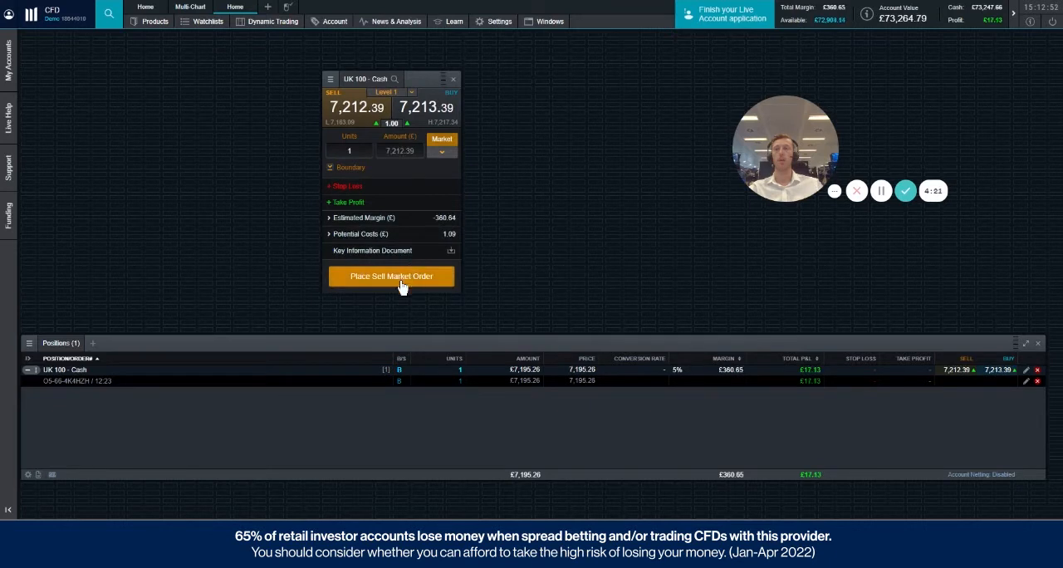
- Sell 1 unit of UK 100 at market, dismiss the confirmation, and open Live Help
click(392, 276)
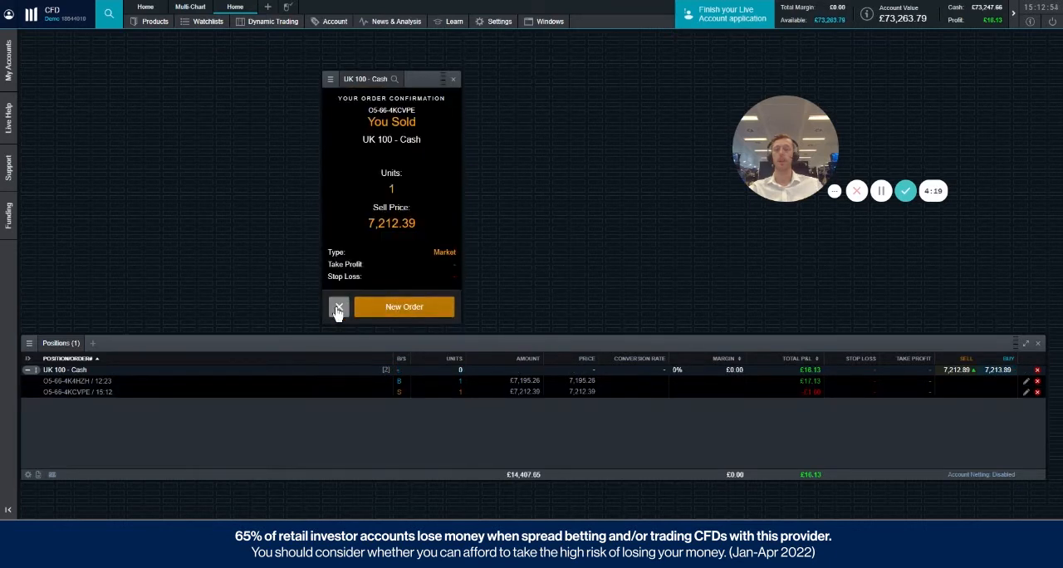
click(337, 307)
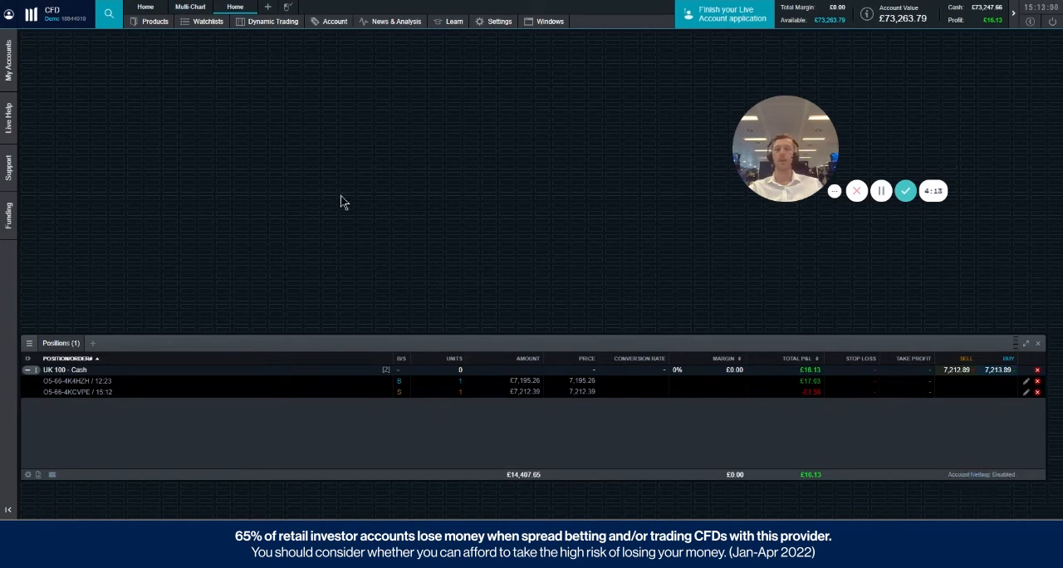
mouse_move(262, 245)
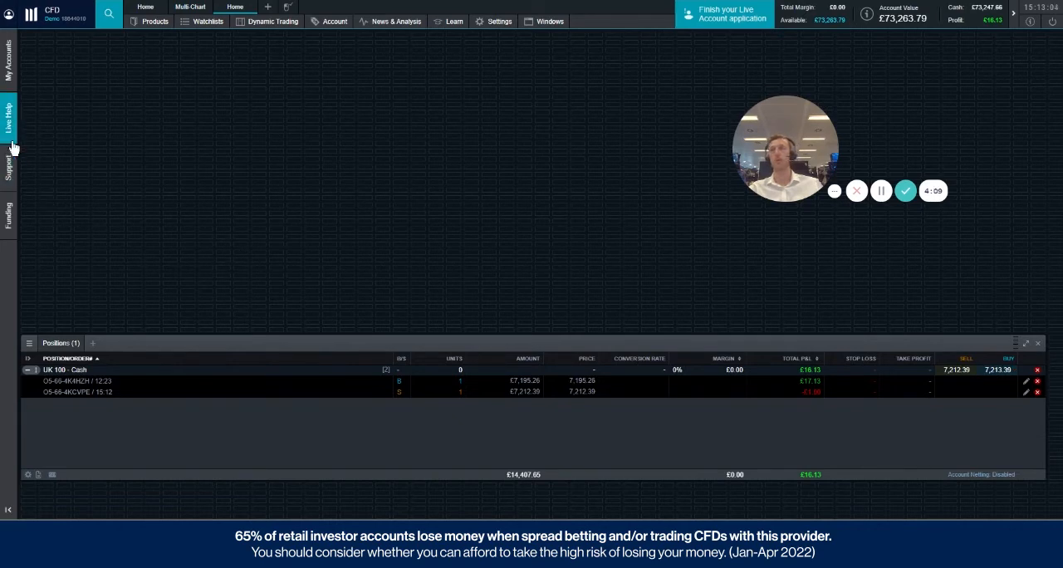
click(9, 117)
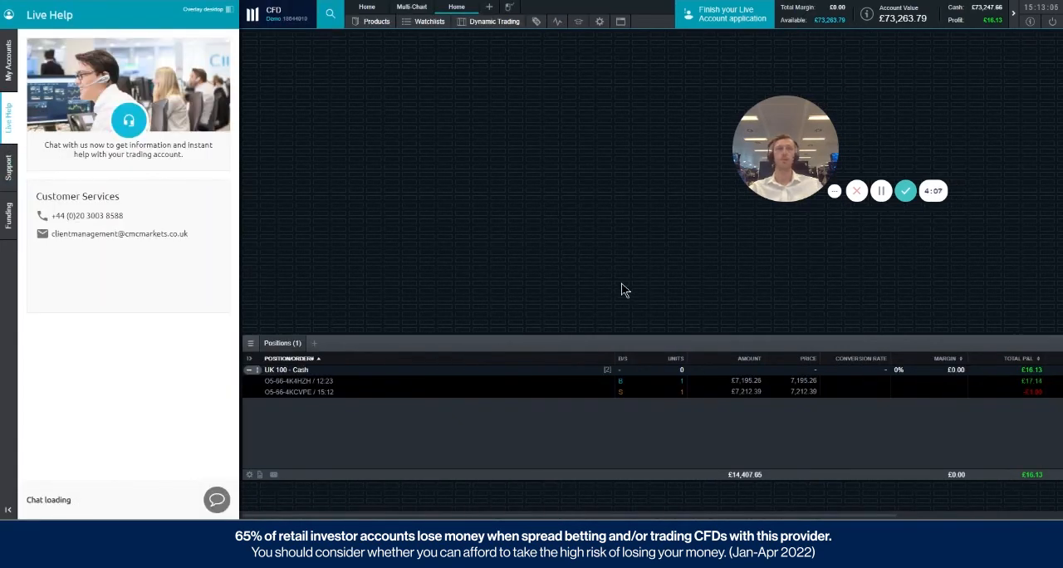